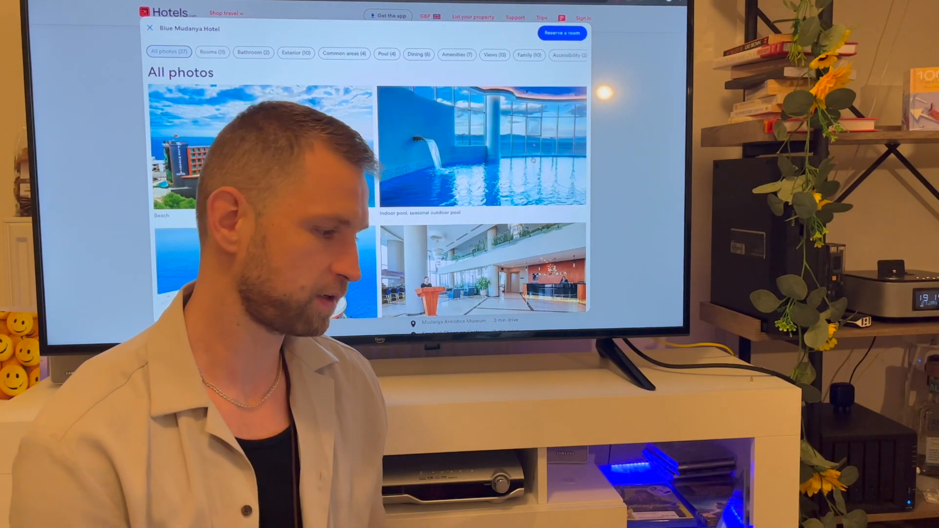
scroll("down", 3)
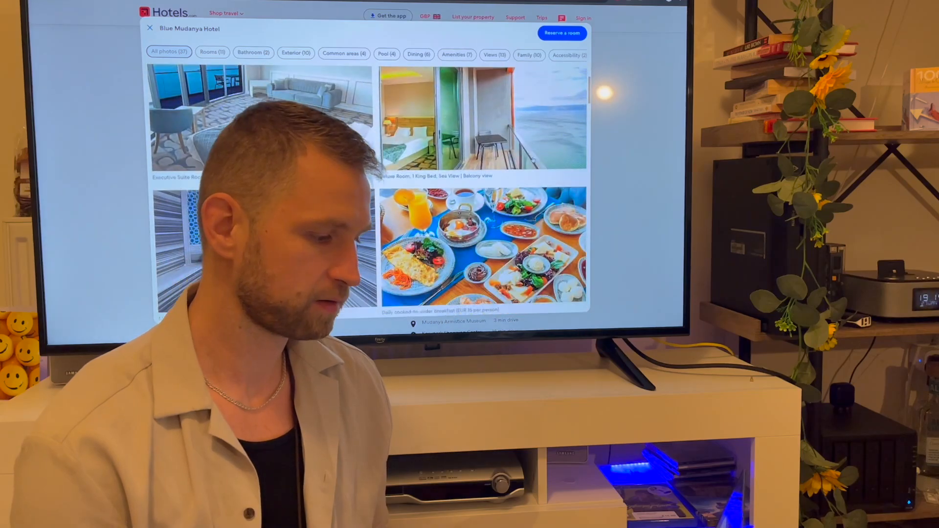
scroll("down", 3)
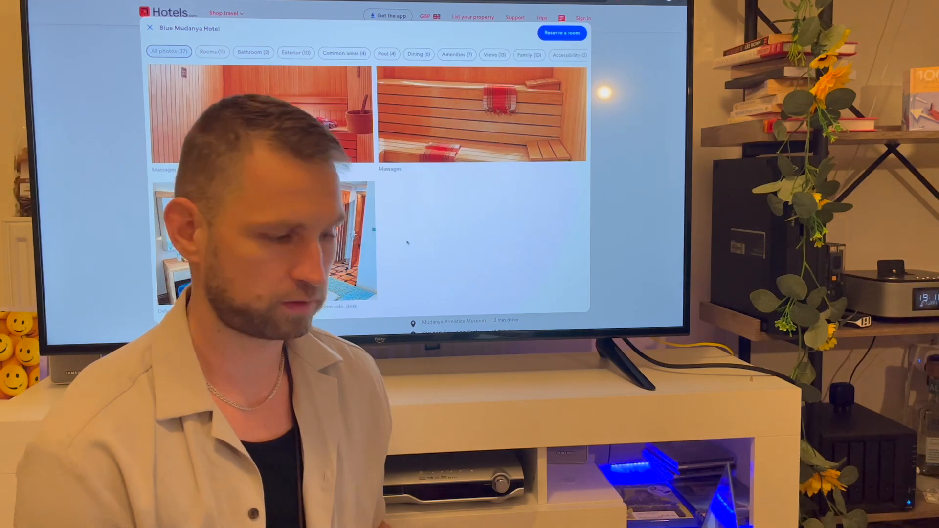
scroll("down", 3)
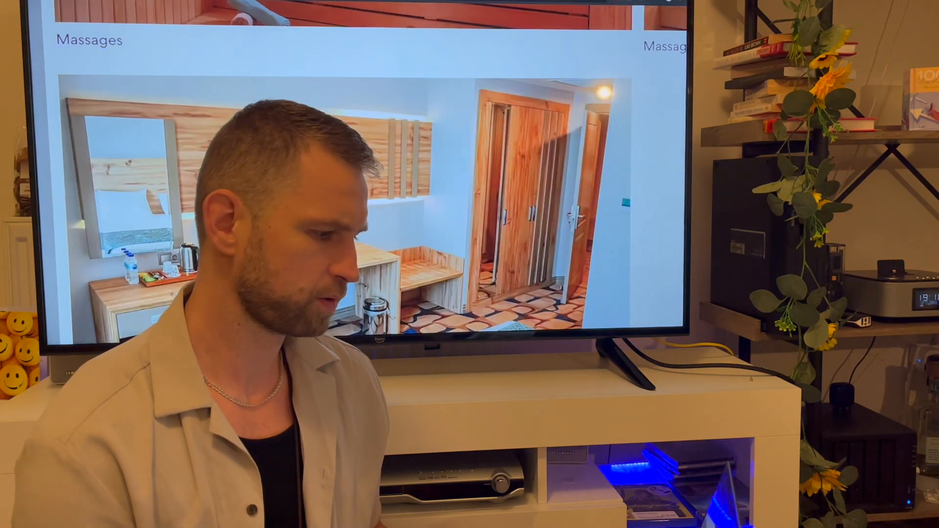